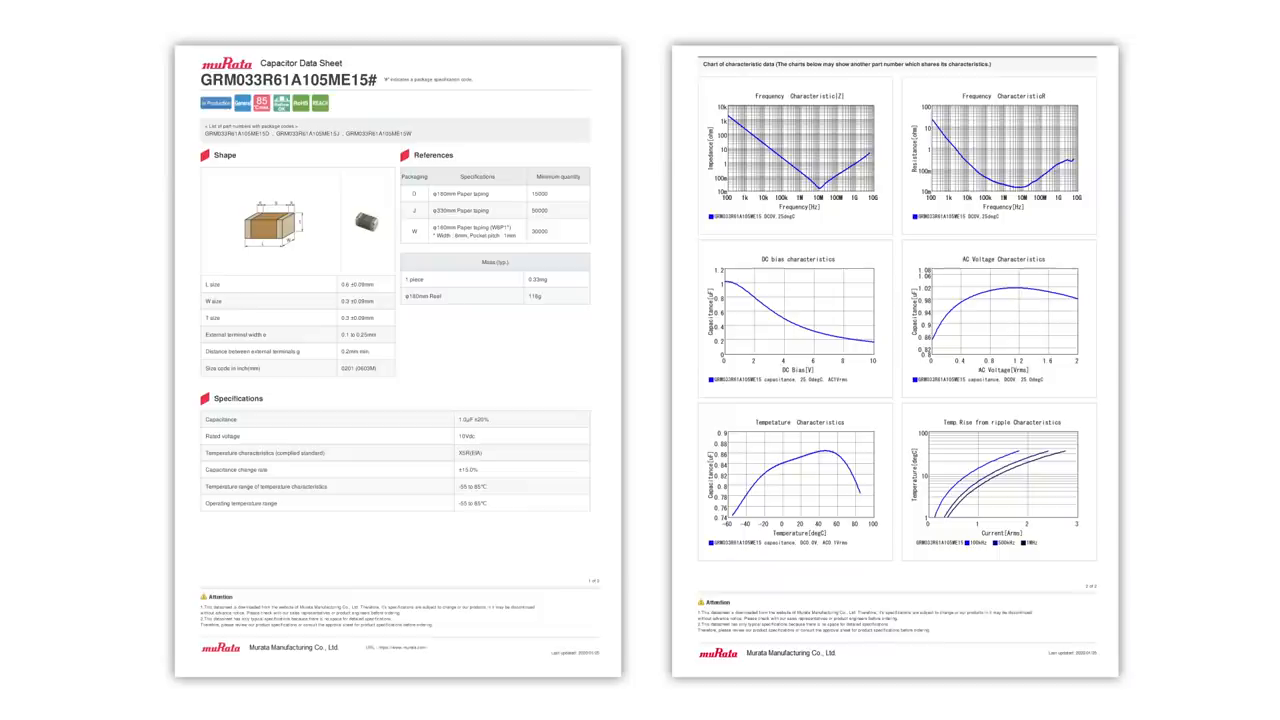
Step: Return from the GRM033R61A105ME15 datasheet to the SimSurfing ceramic capacitor search tab
click(796, 318)
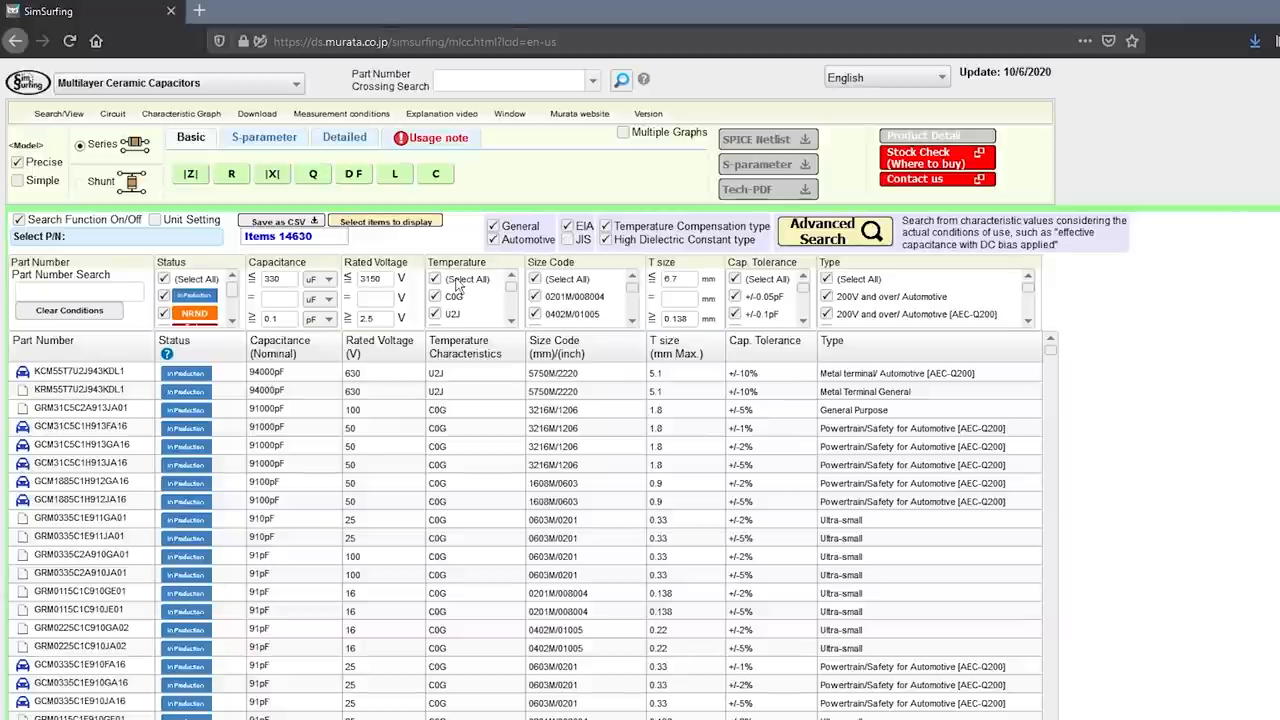
Step: Search part number GRM319R71A105KA01 and show its |Z| versus frequency curve
text(GRM319R71A105KA01)
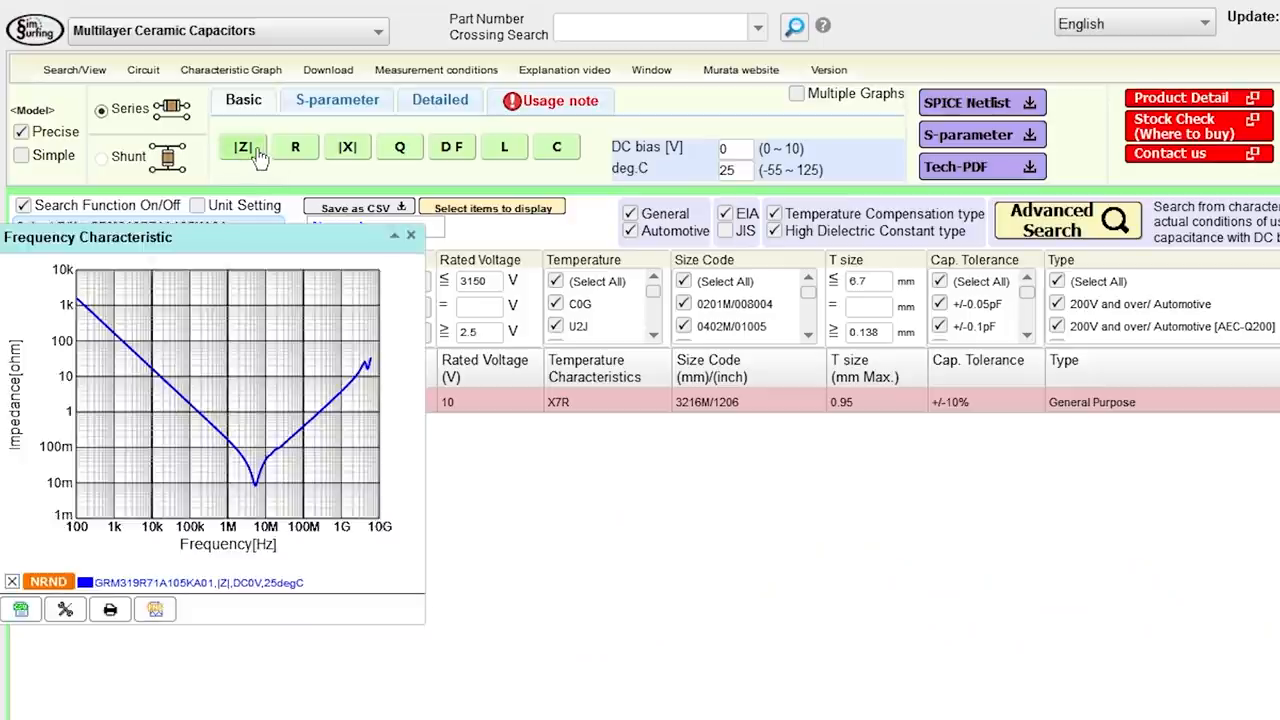
Step: Add the resistance-versus-frequency graph for GRM319R71A105KA01, then close the frequency charts
click(296, 148)
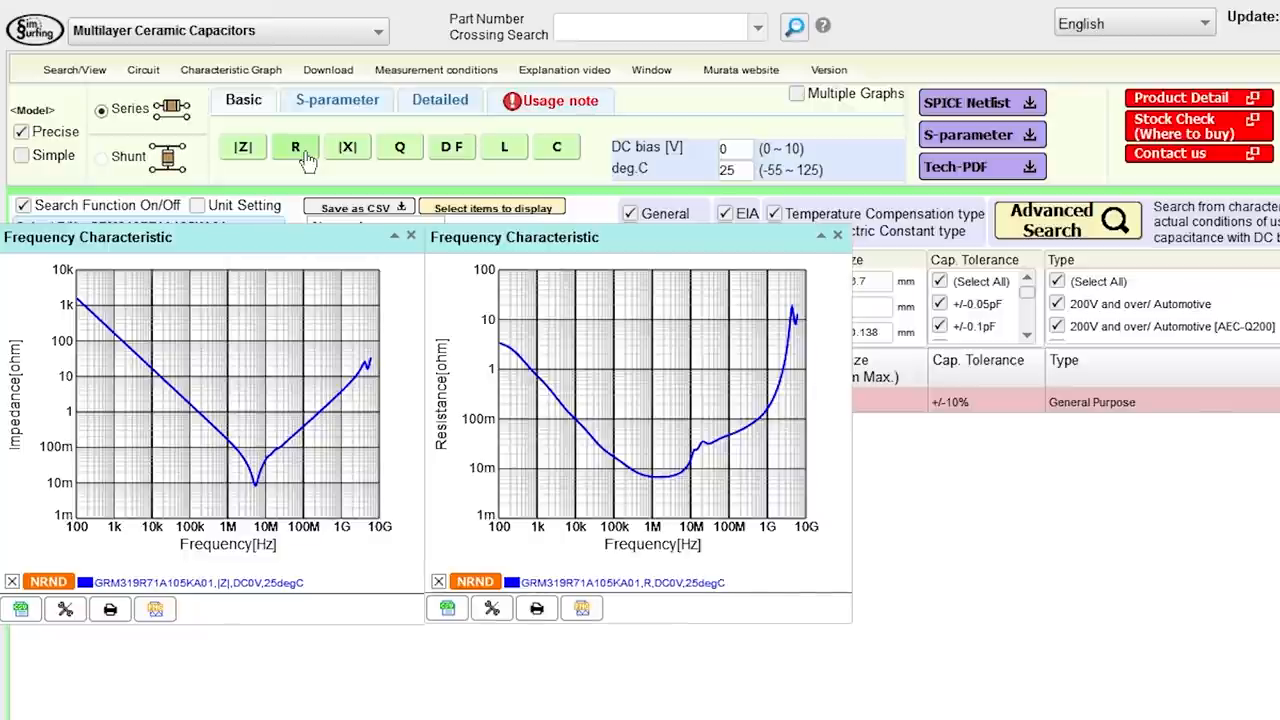
click(556, 148)
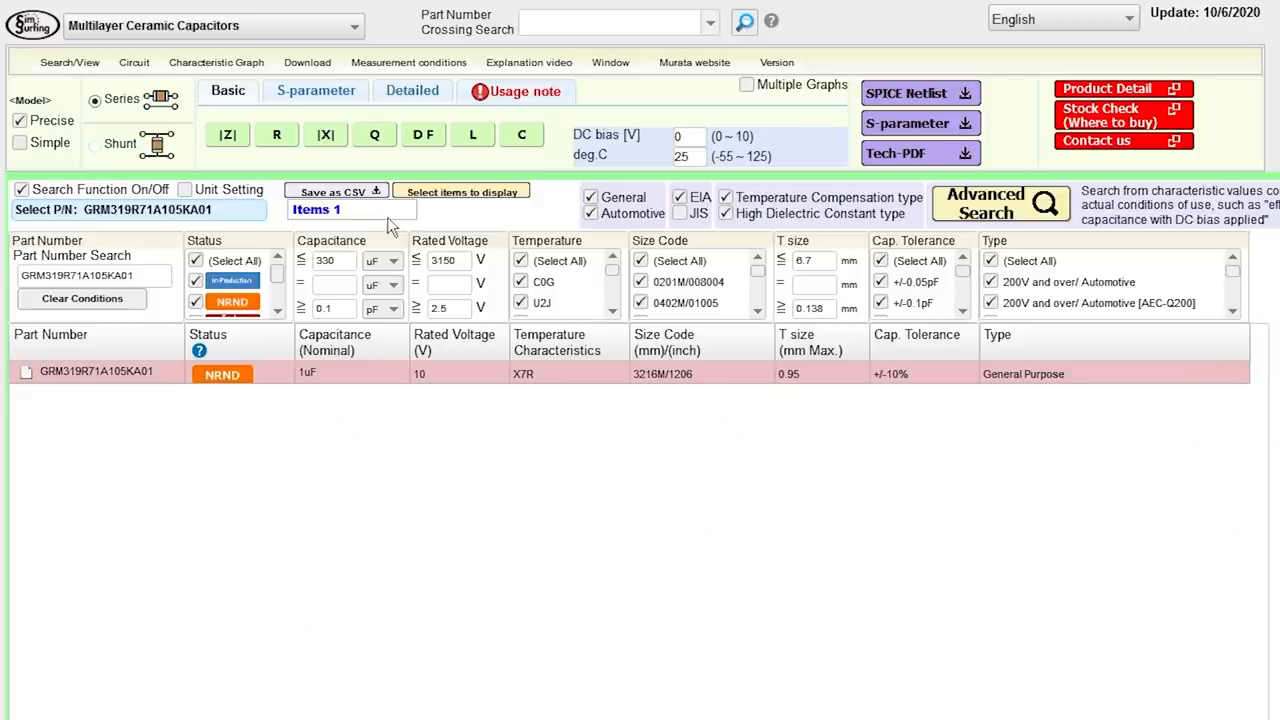
Step: Plot C-DC bias capacitance for GRM319R71A105KA01 with Multiple Graphs on, adding a second 85 °C curve
click(412, 92)
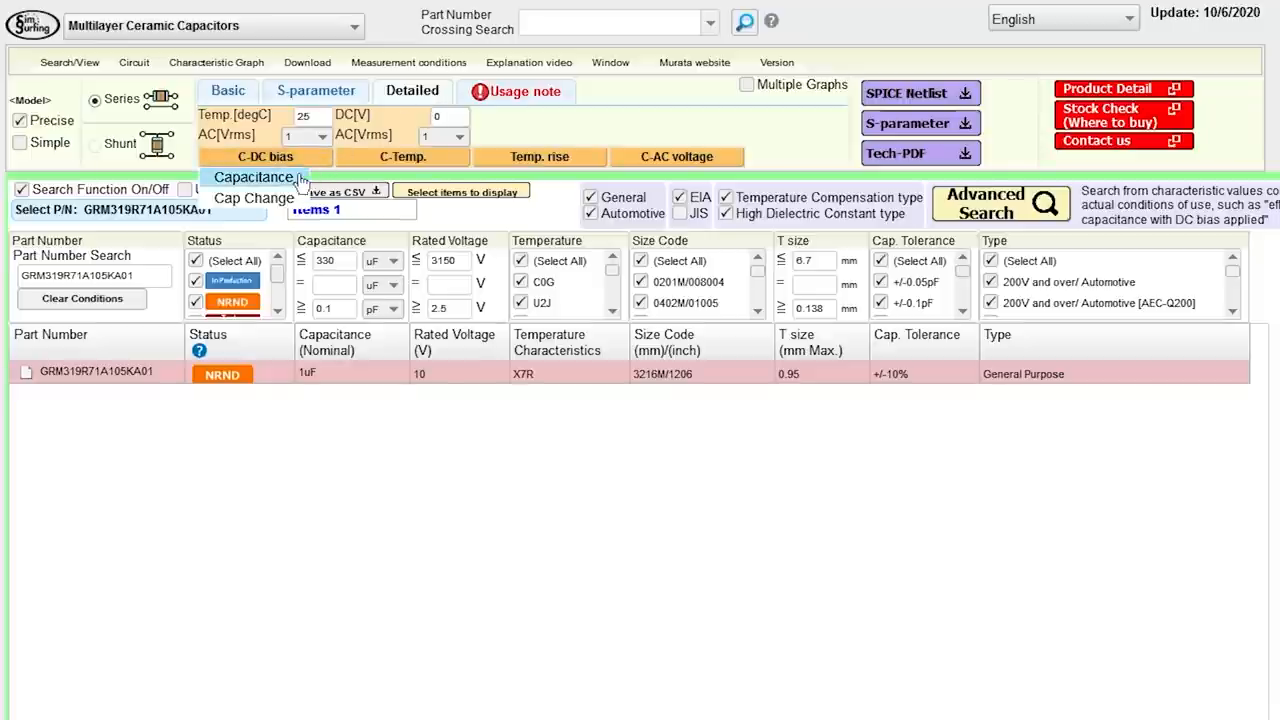
click(252, 176)
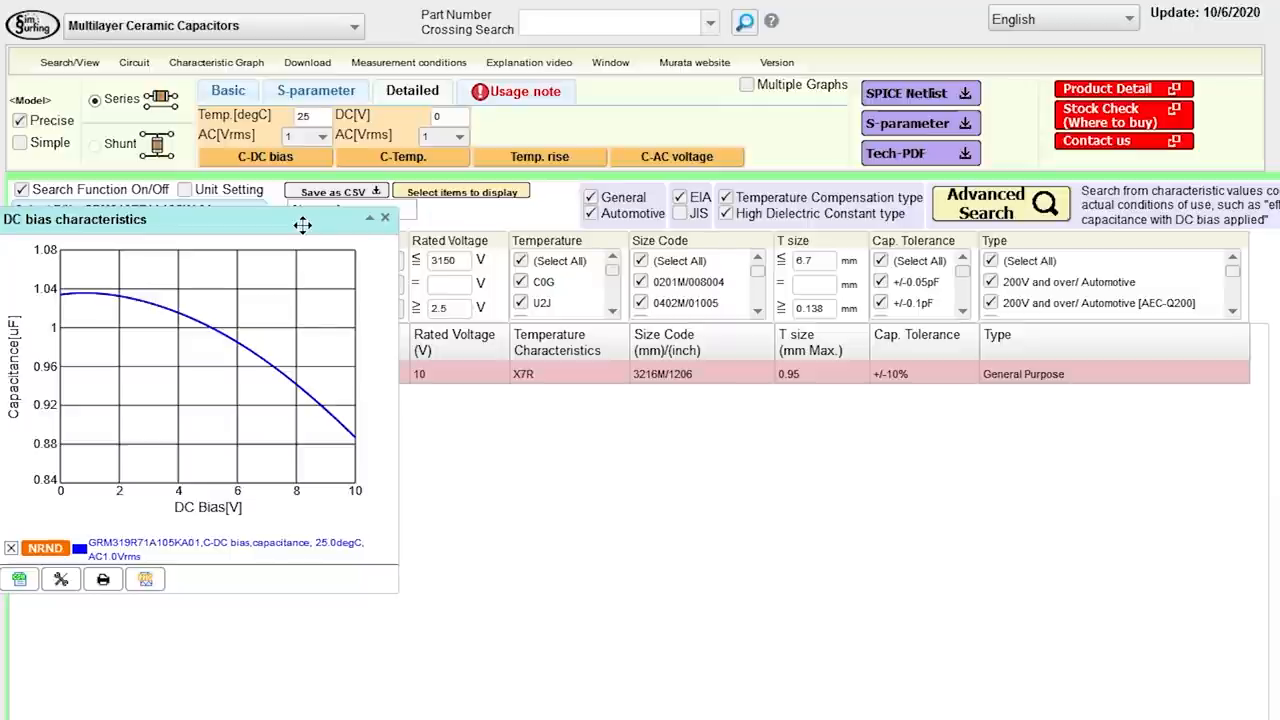
click(746, 84)
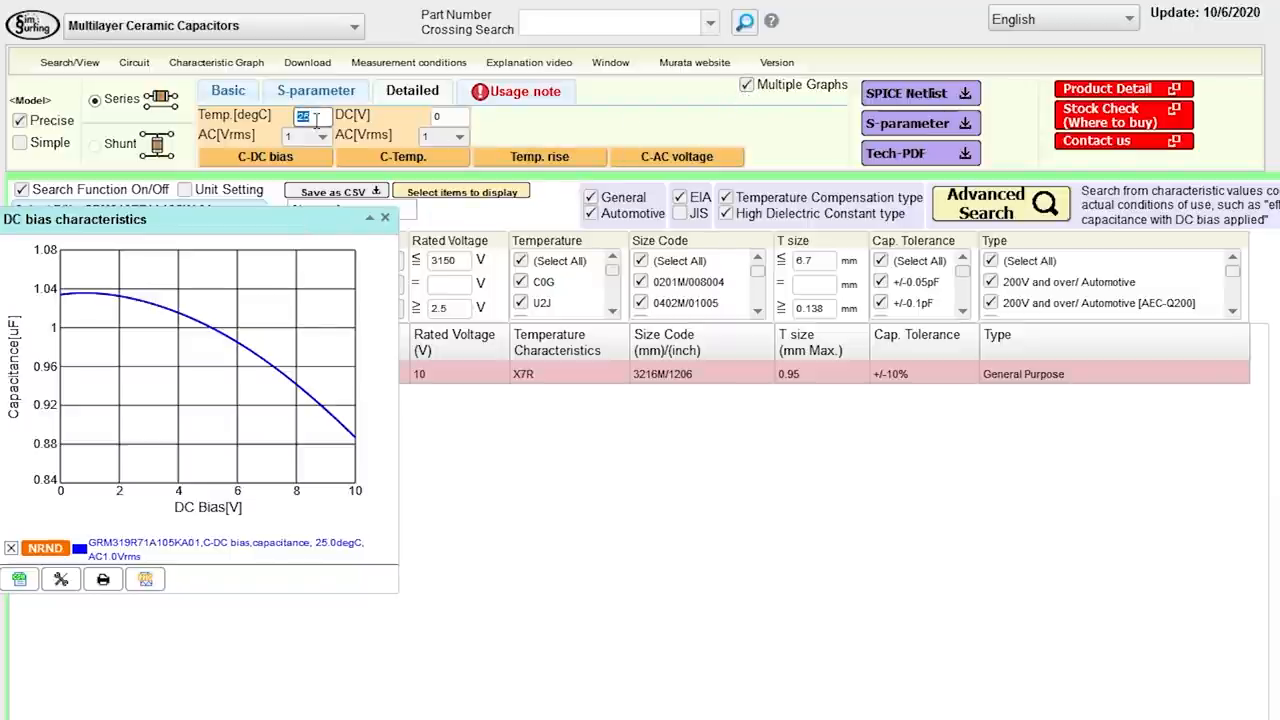
click(264, 156)
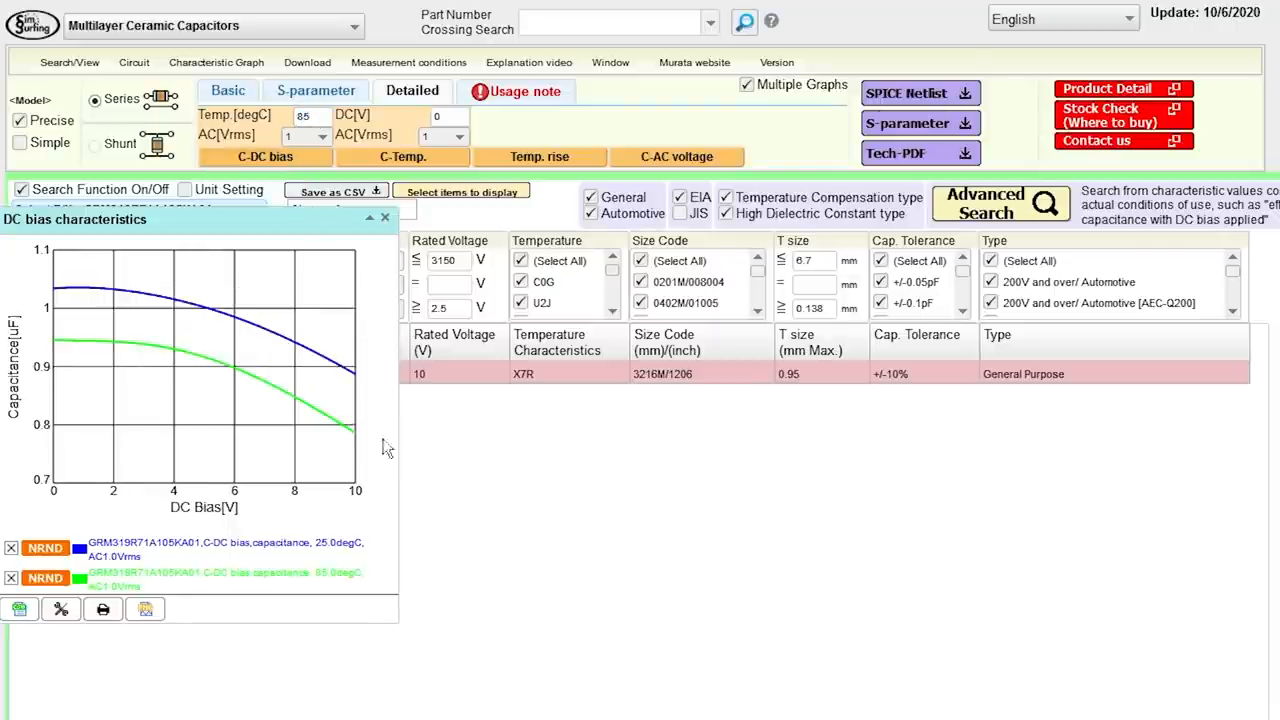
mouse_move(388, 564)
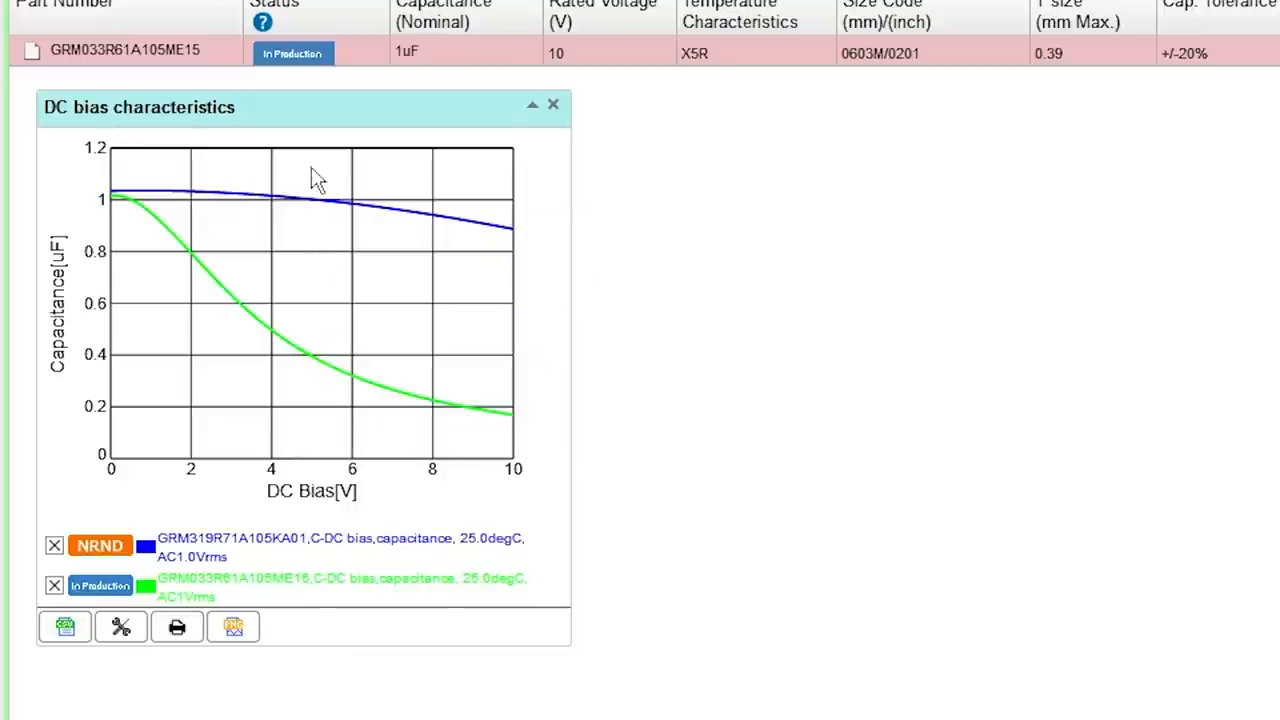
mouse_move(312, 200)
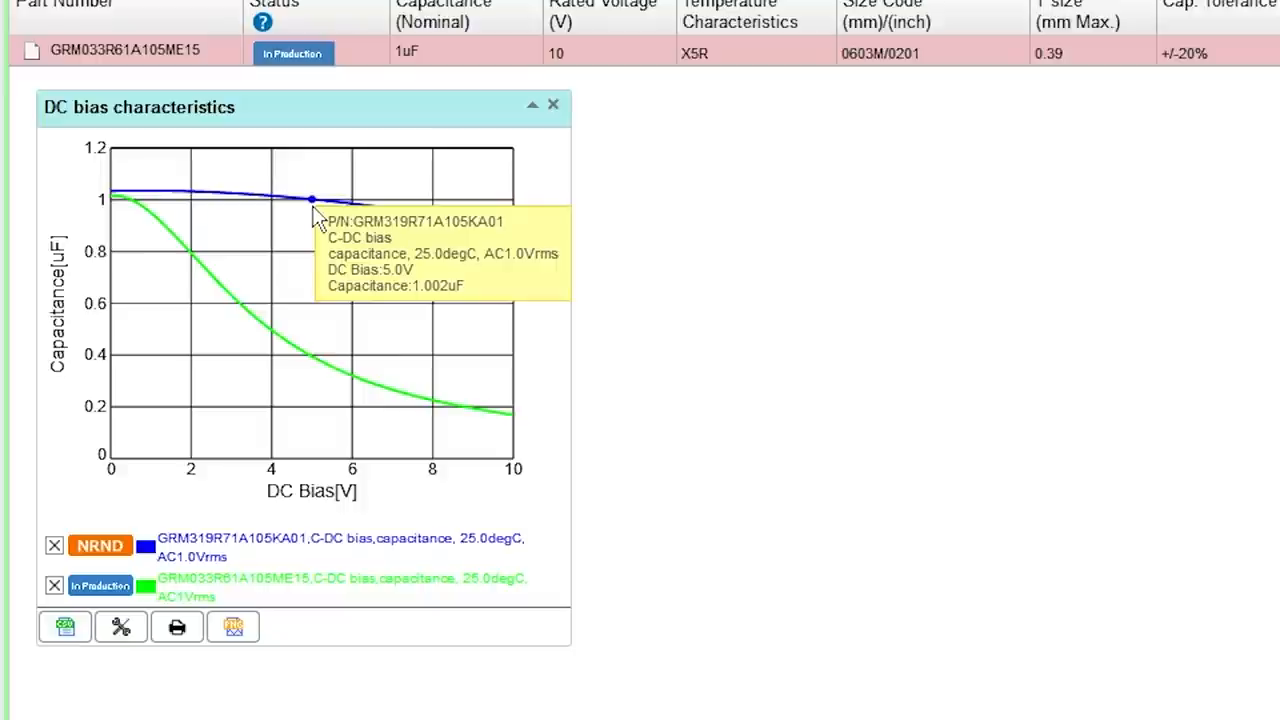
mouse_move(408, 400)
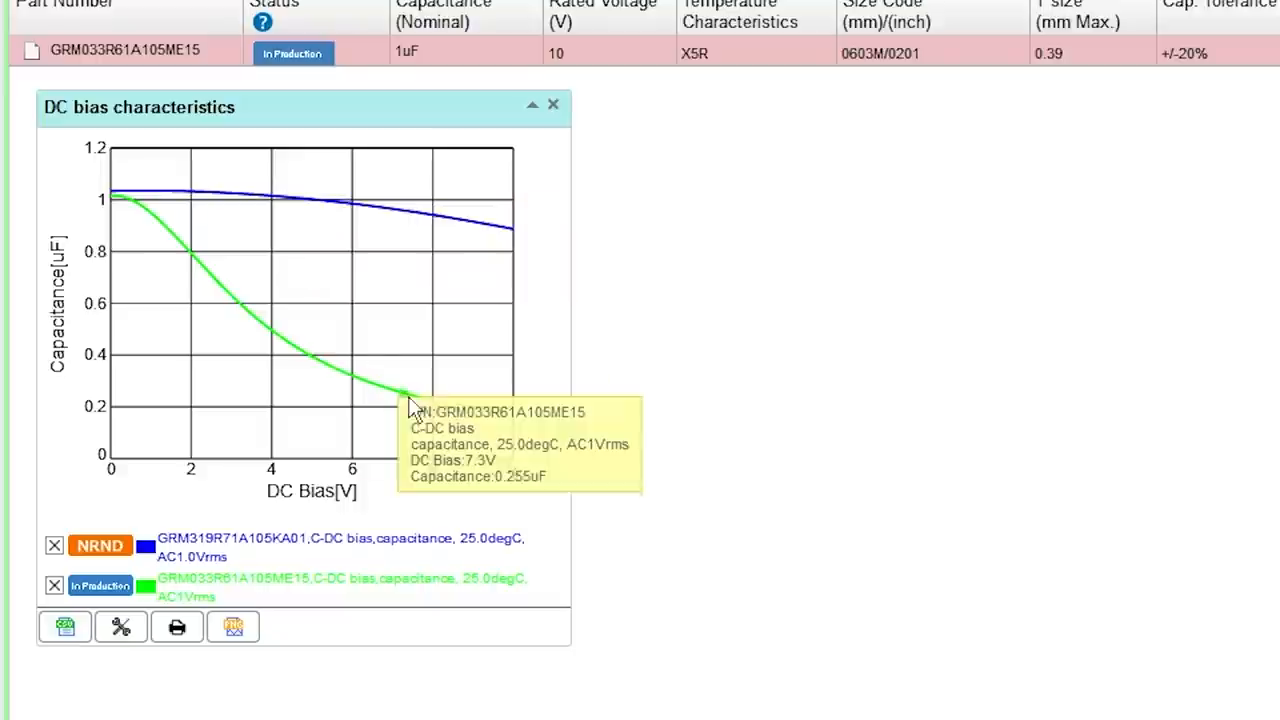
mouse_move(436, 416)
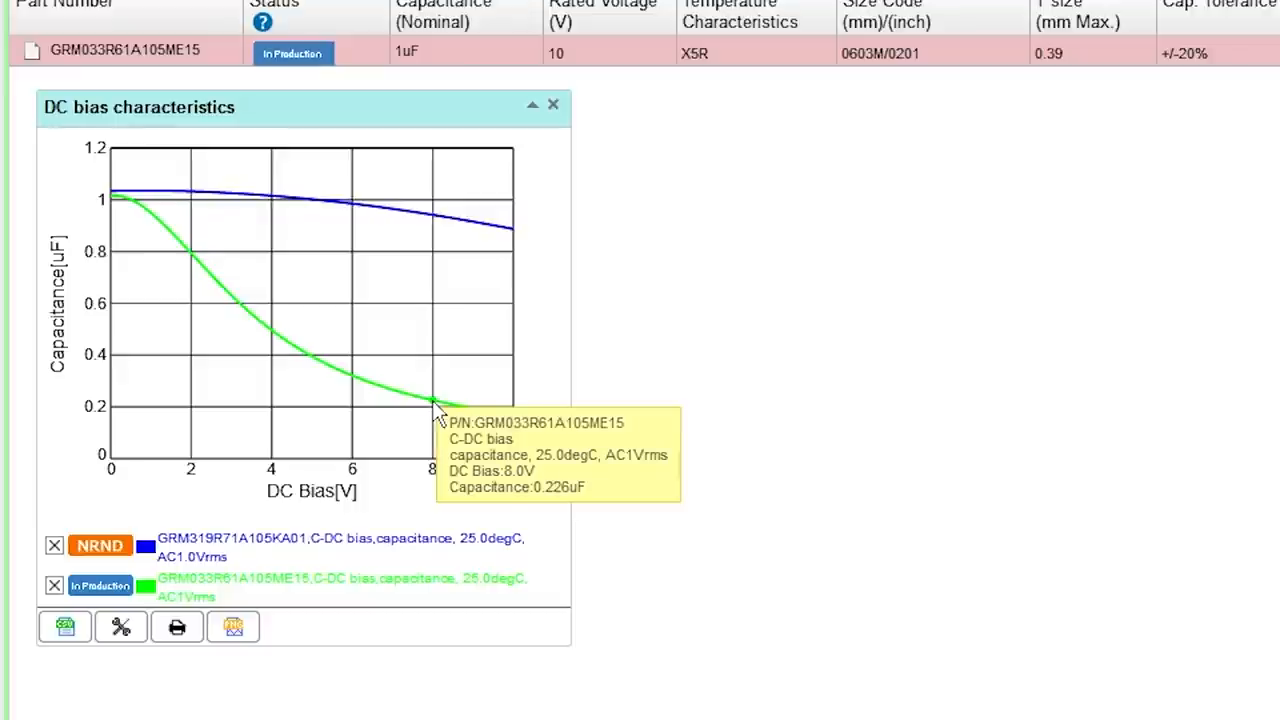
mouse_move(428, 284)
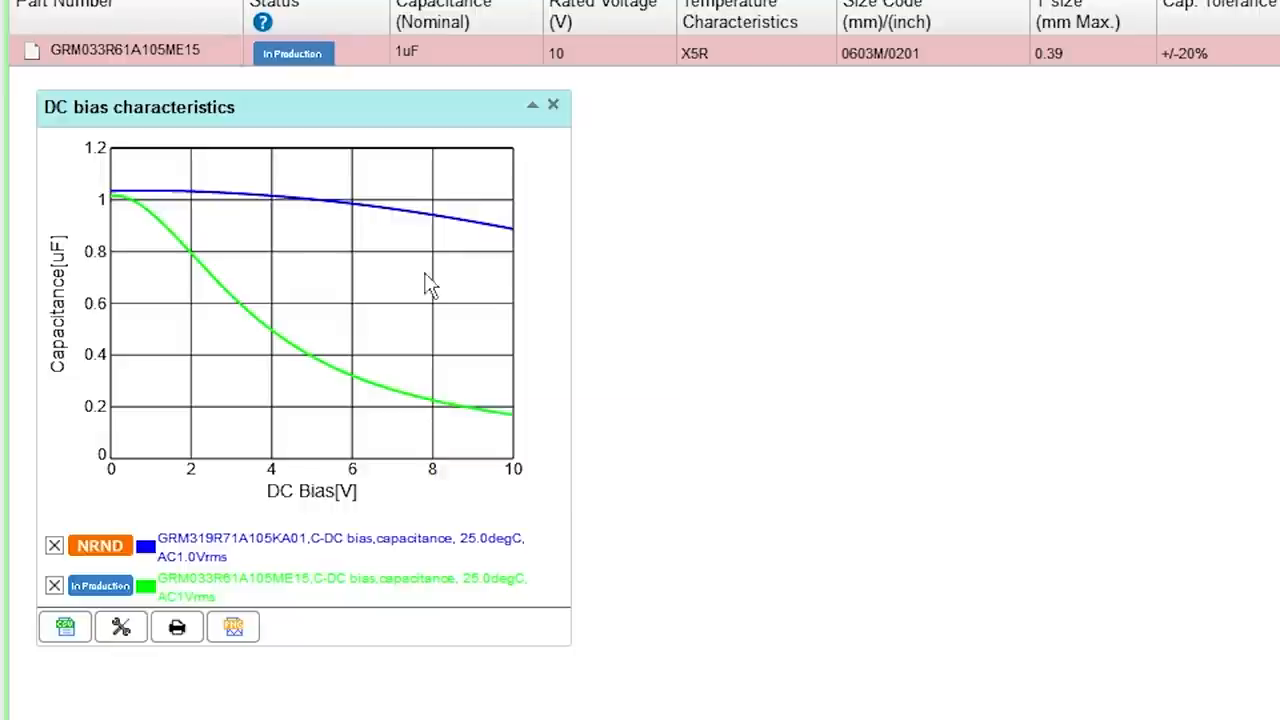
mouse_move(430, 224)
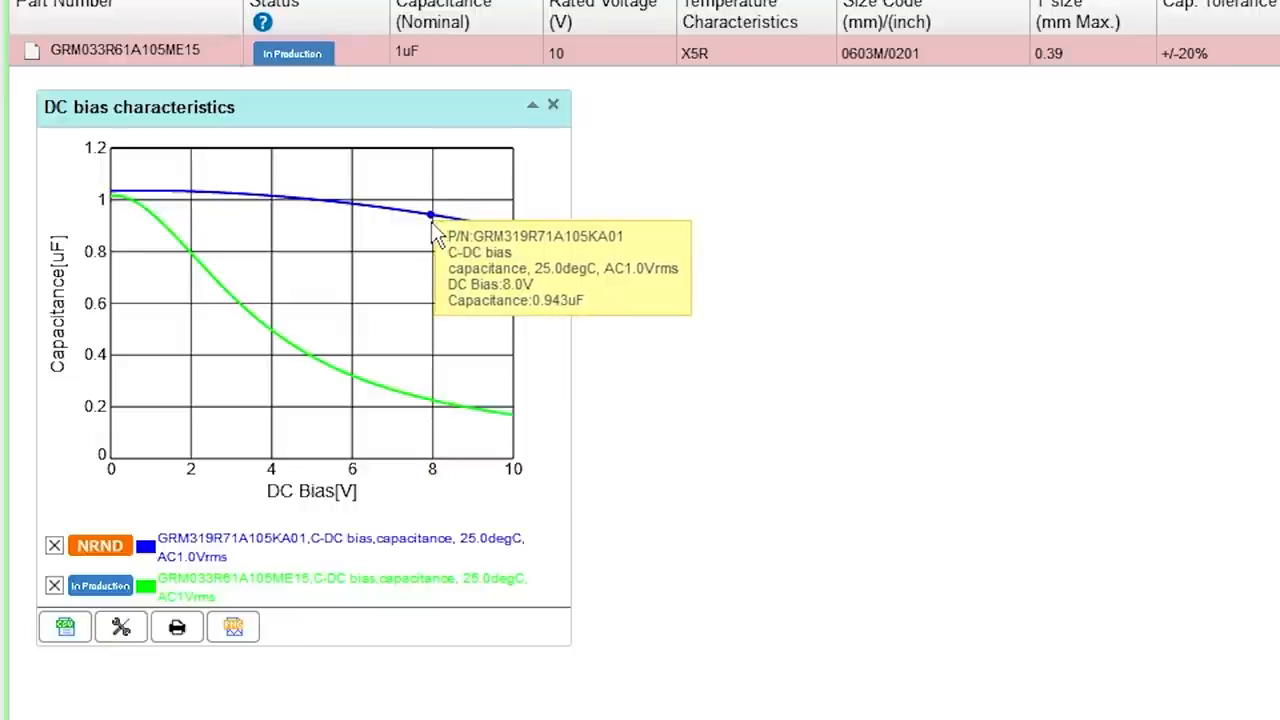